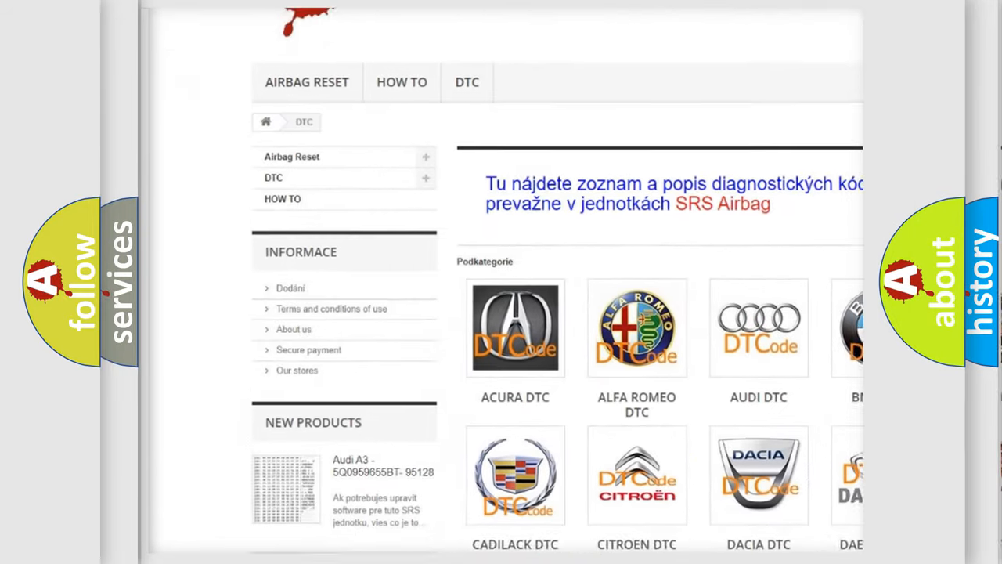
pyautogui.scroll(-3)
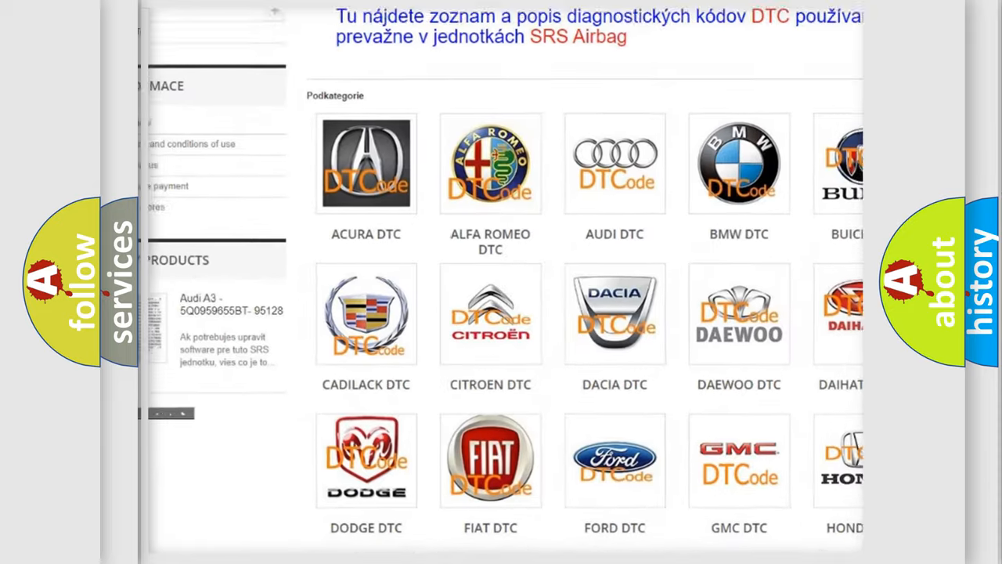
pyautogui.scroll(-3)
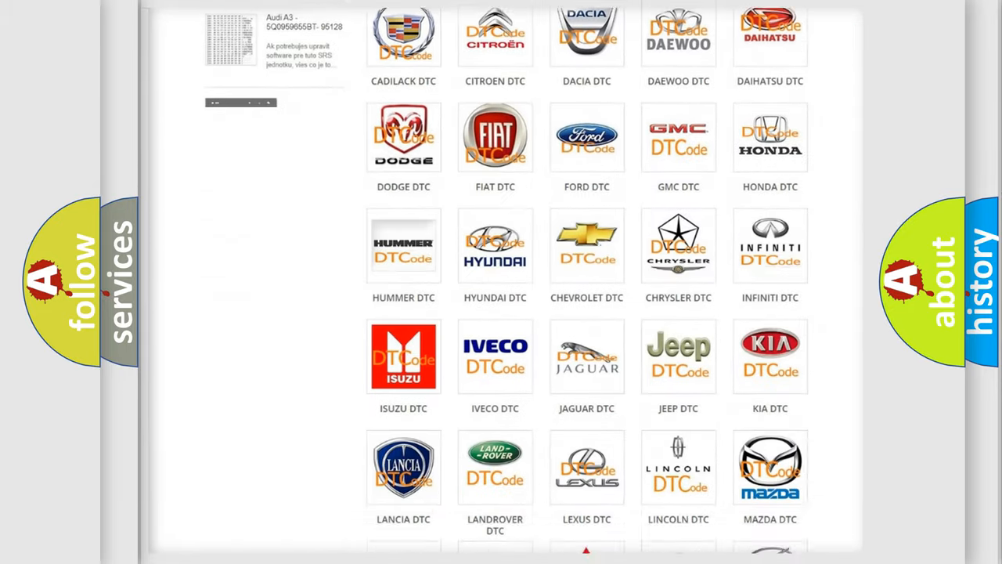
pyautogui.scroll(-3)
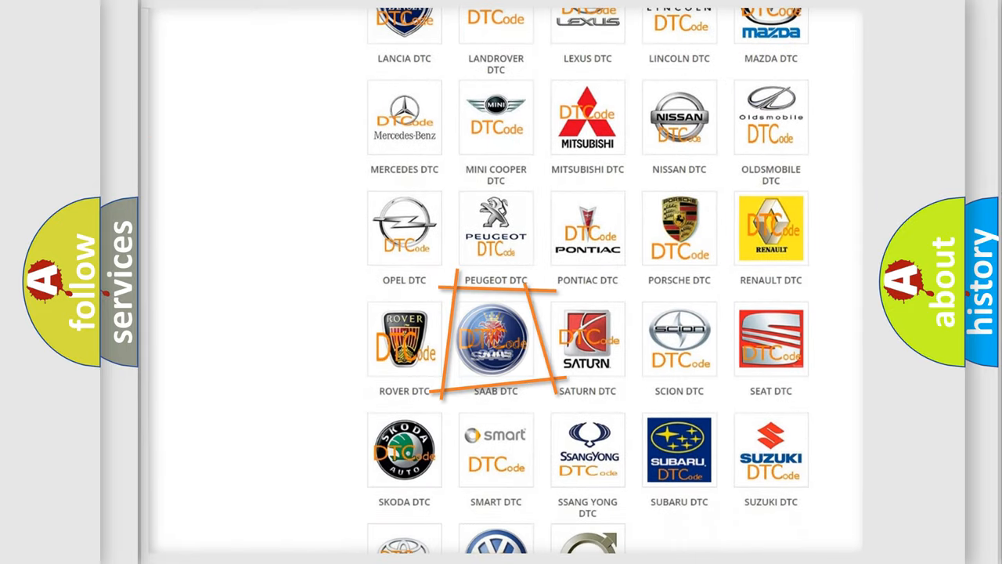